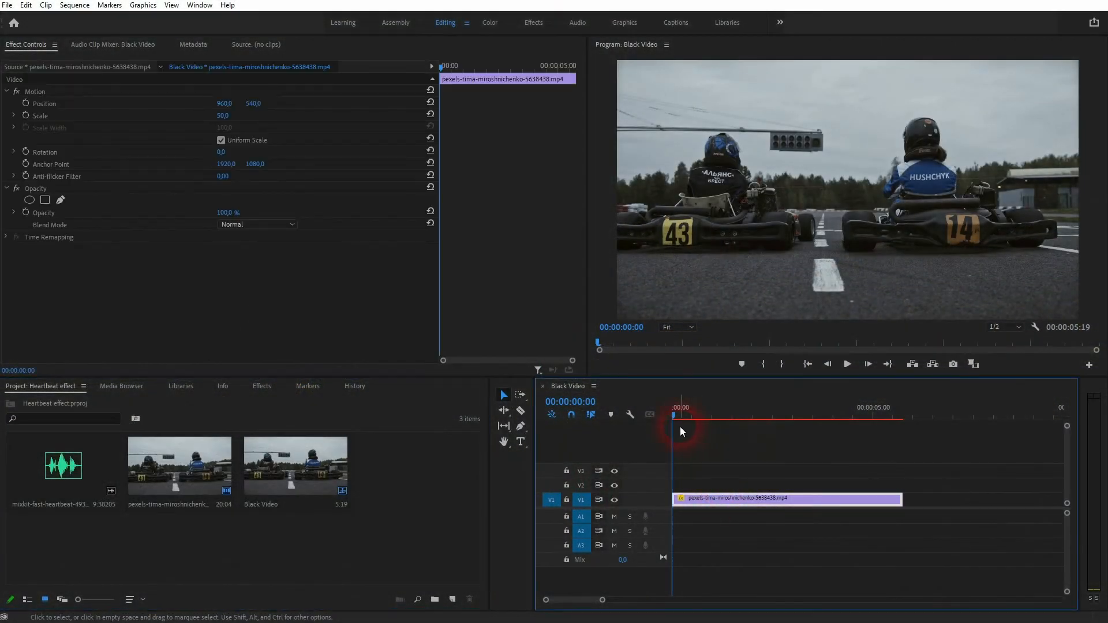
- Place the heartbeat audio on track A1 under the kart race clip and scrub slightly in
{"action": "left_click", "coordinate": [815, 415]}
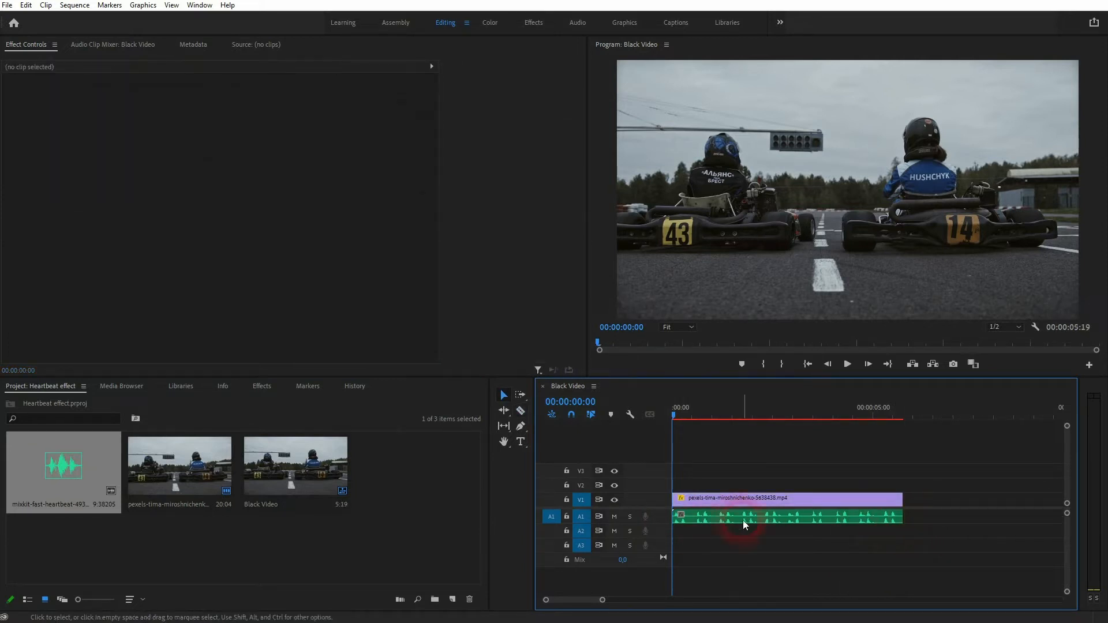
{"action": "mouse_move", "coordinate": [734, 523]}
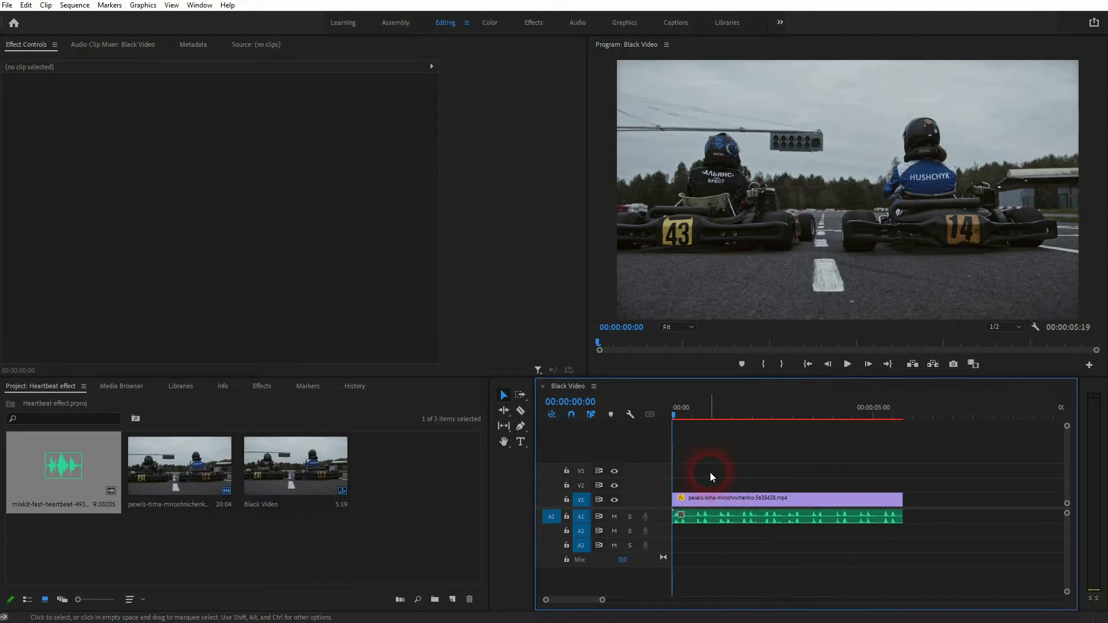
{"action": "left_click", "coordinate": [677, 417]}
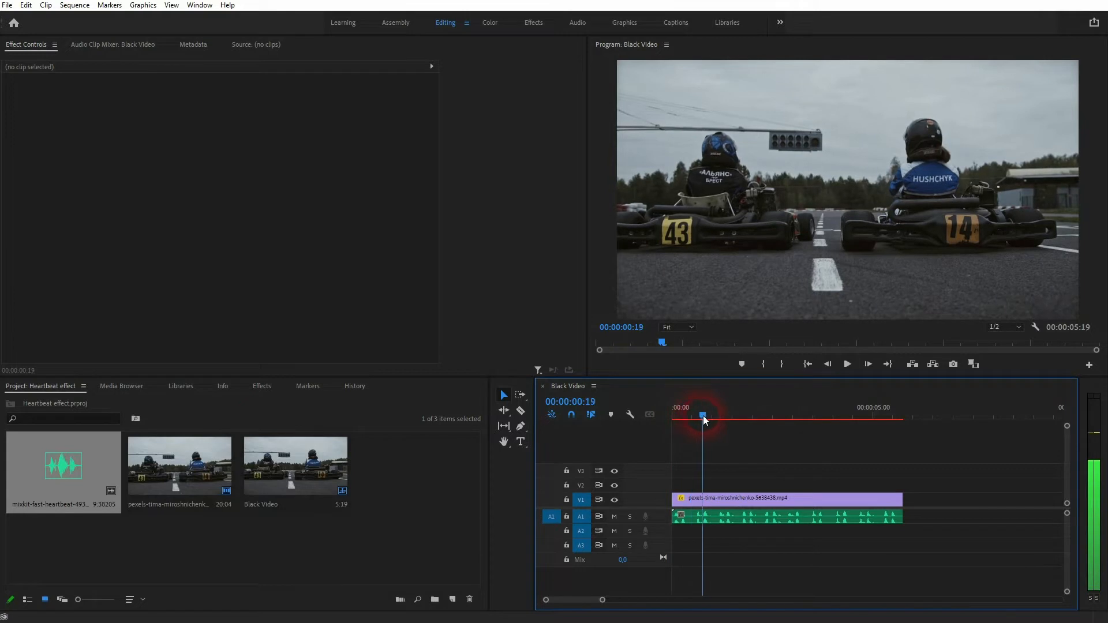
- Create a new adjustment layer with default settings and place it on V2
{"action": "right_click", "coordinate": [417, 475]}
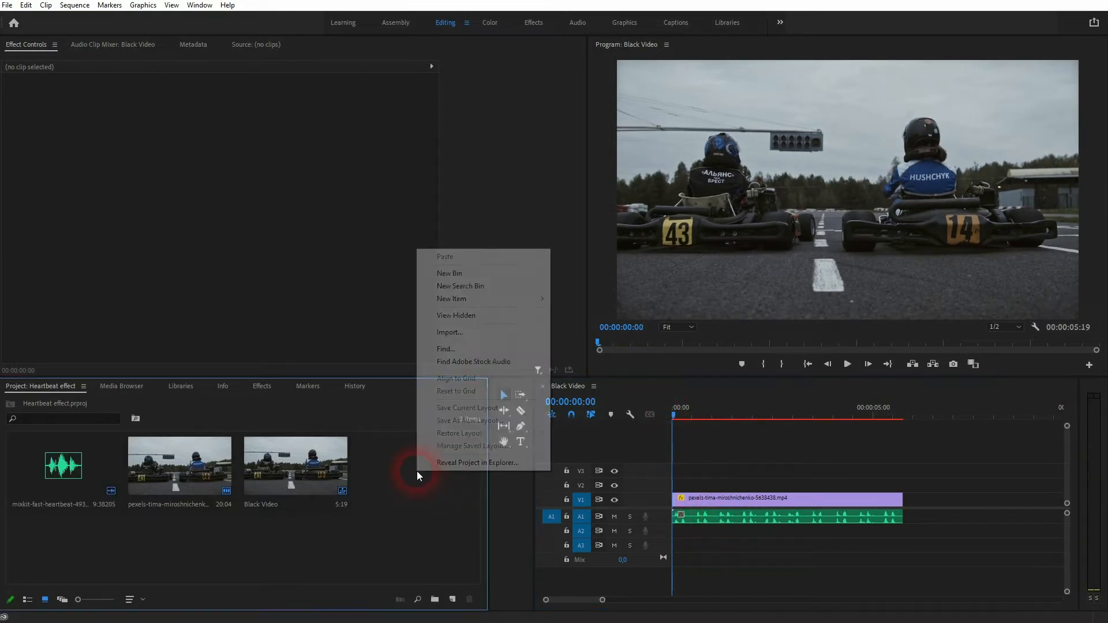
{"action": "mouse_move", "coordinate": [451, 298]}
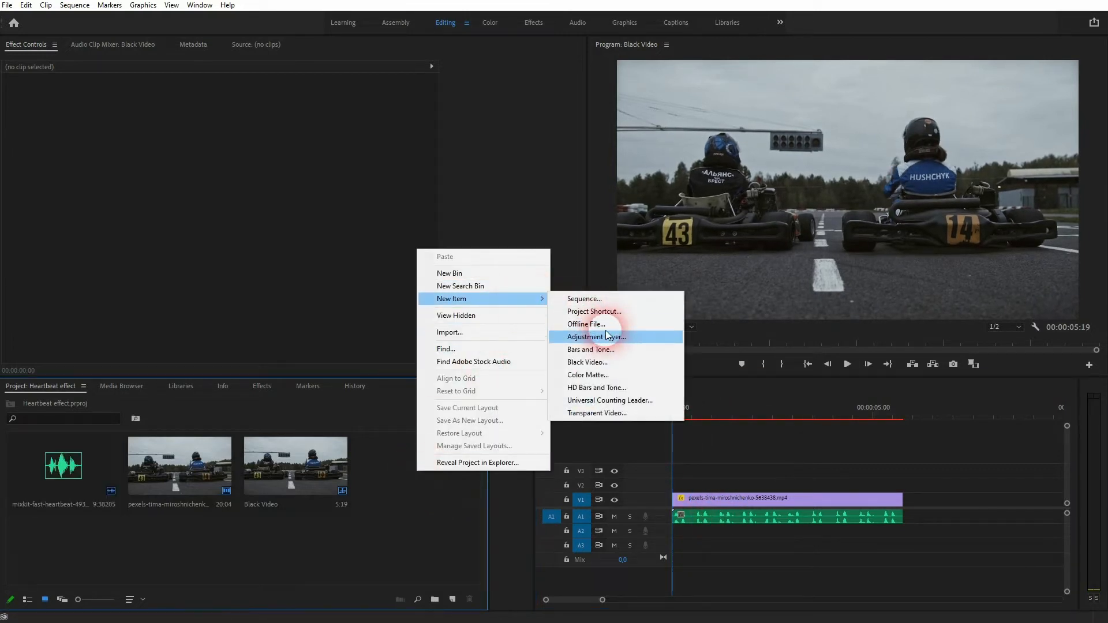
{"action": "left_click", "coordinate": [595, 336]}
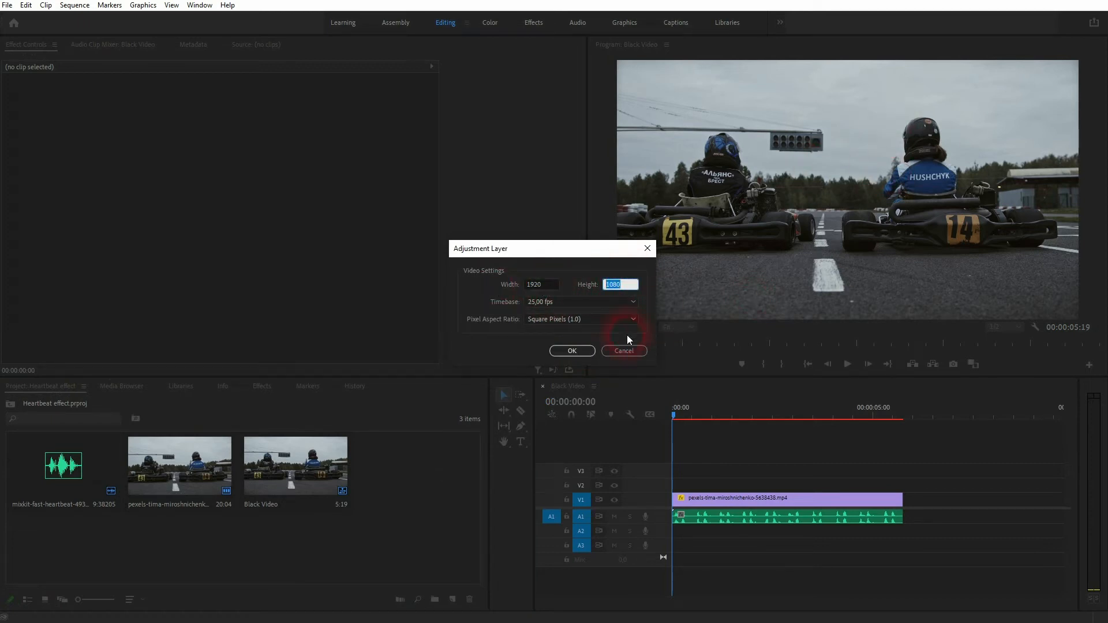
{"action": "left_click", "coordinate": [571, 351]}
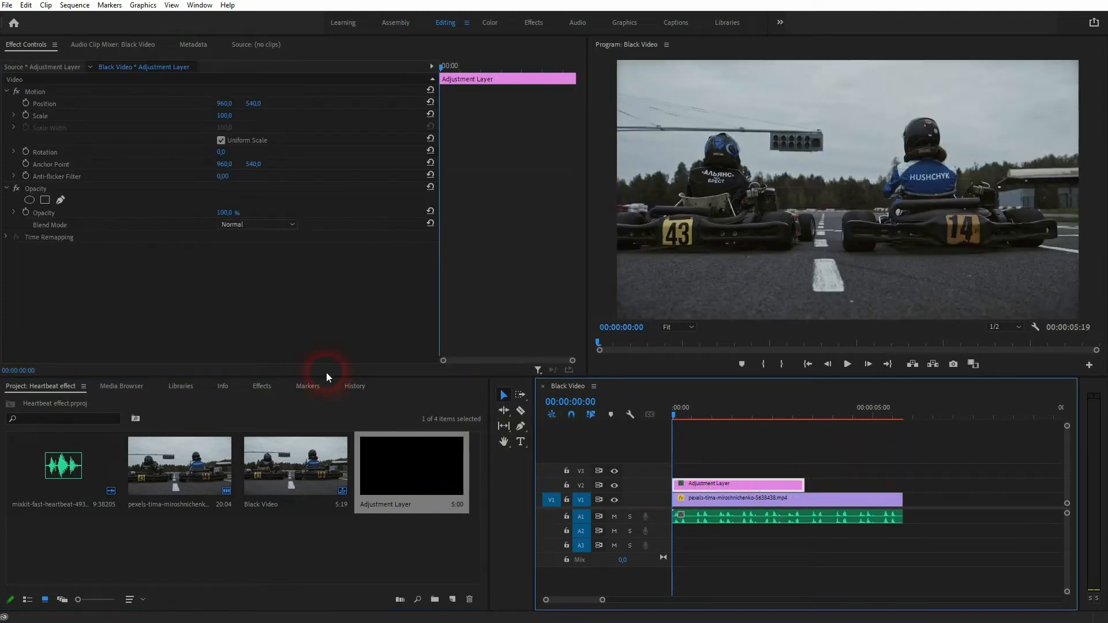
- Apply the Distort > Transform effect to the V2 adjustment layer and select its settings
{"action": "left_click", "coordinate": [261, 386]}
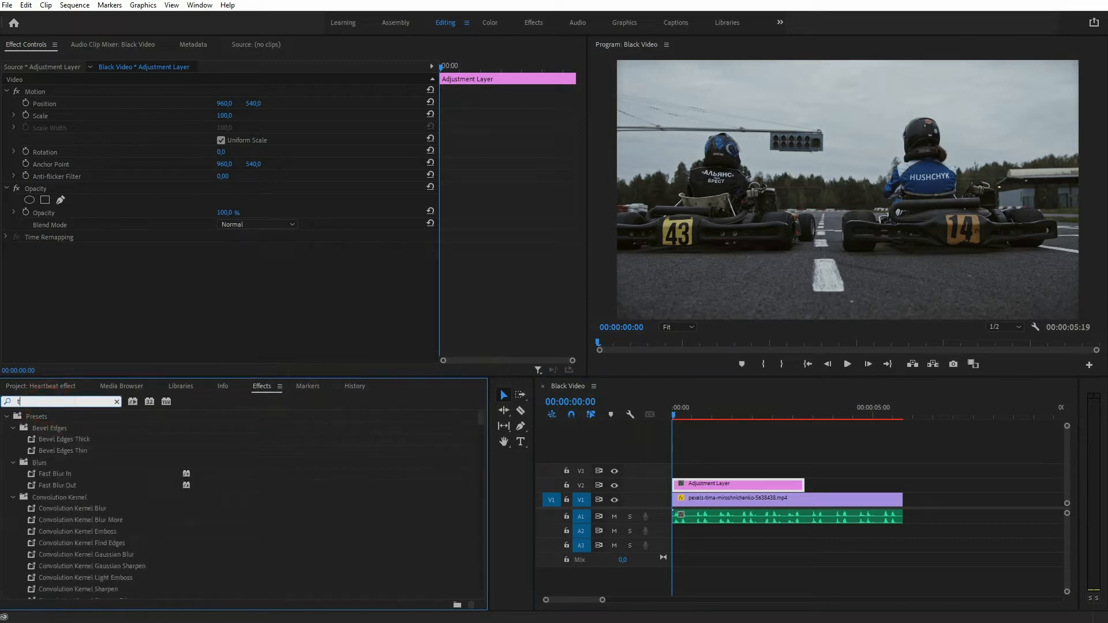
{"action": "type", "text": "transform"}
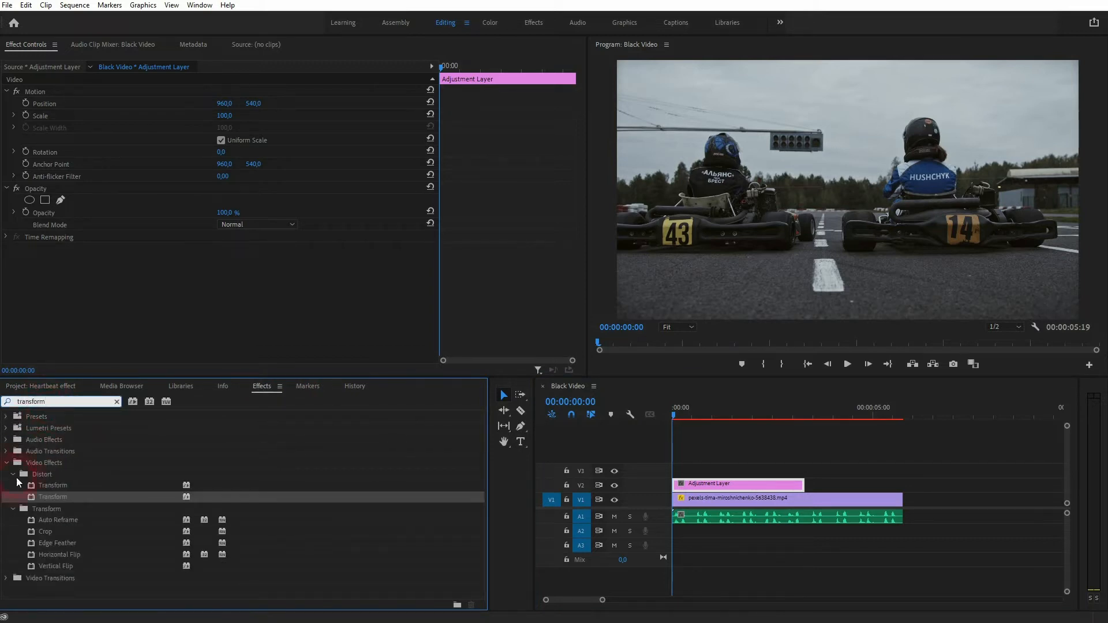
{"action": "left_click", "coordinate": [53, 497]}
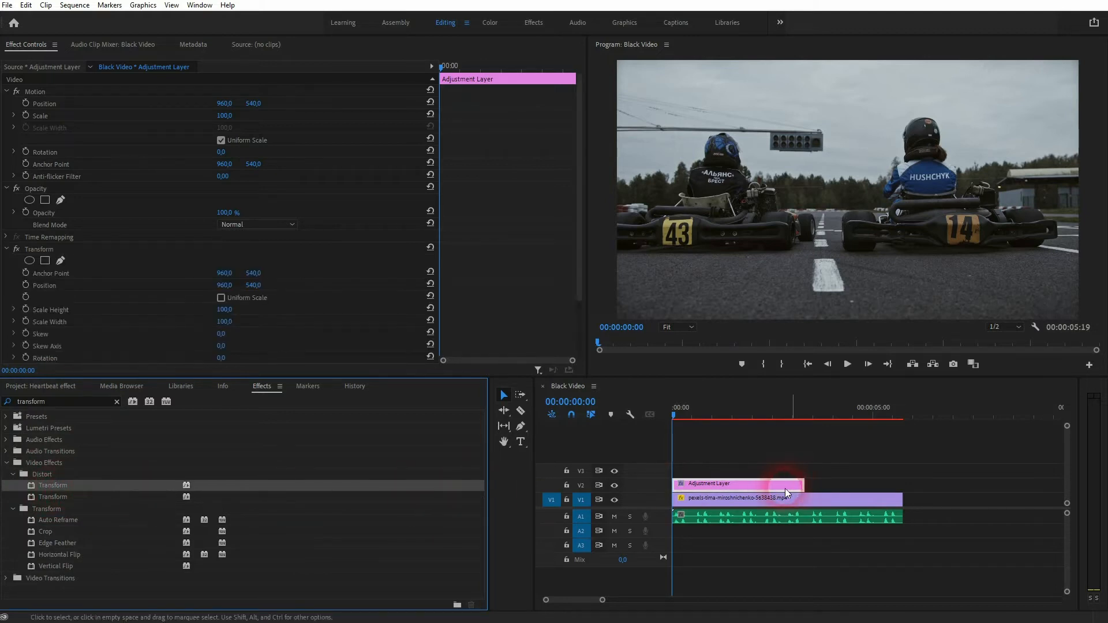
{"action": "left_click", "coordinate": [39, 249]}
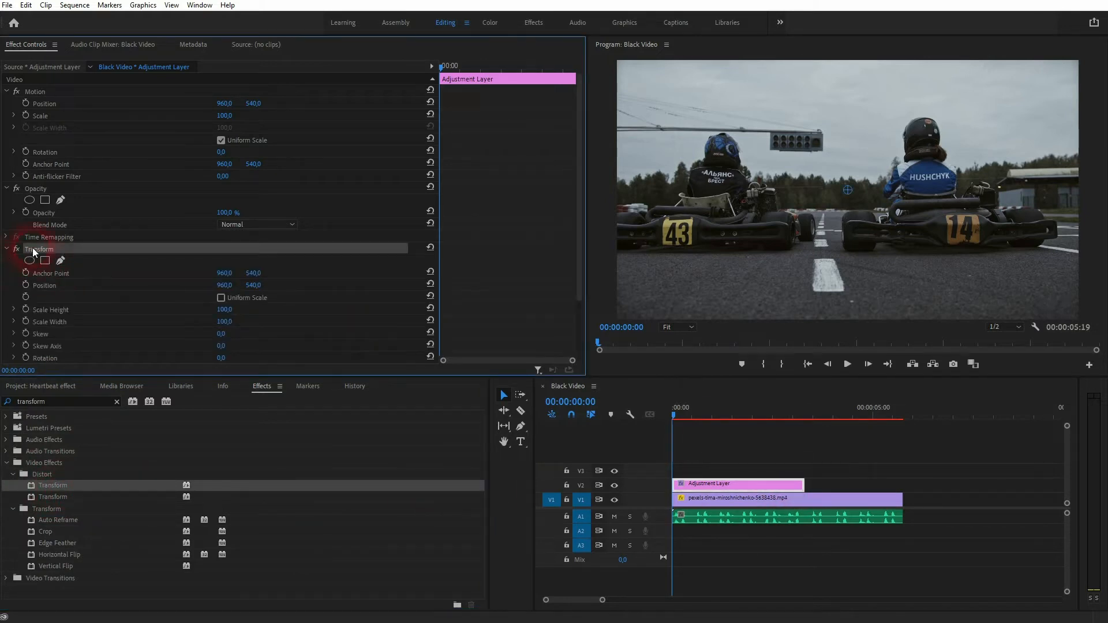
{"action": "left_click", "coordinate": [199, 5]}
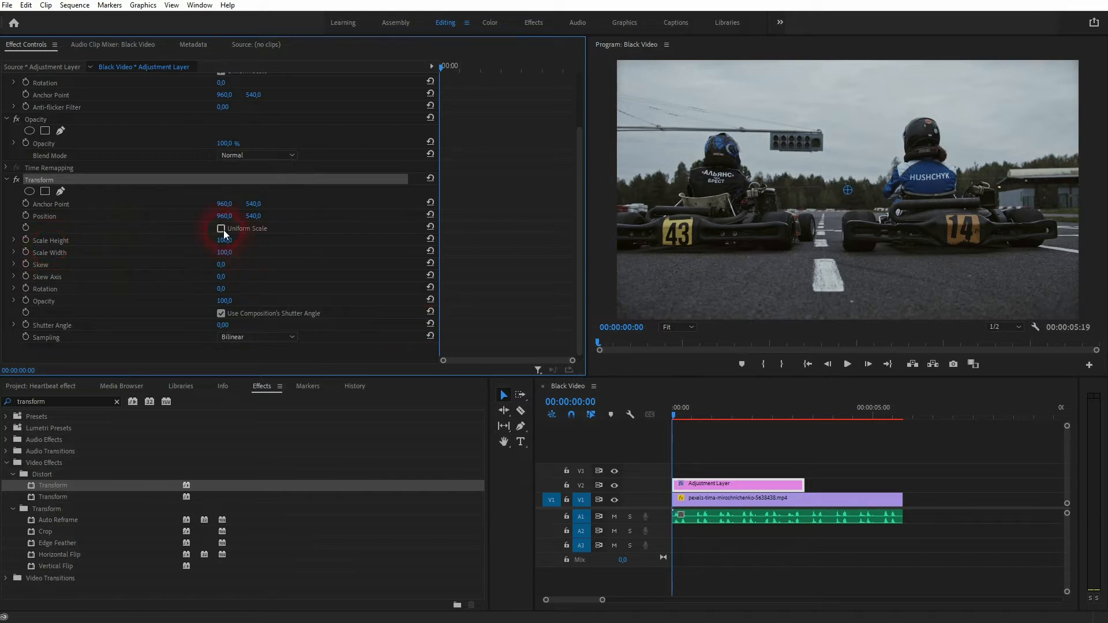
- Enable Uniform Scale, keyframe Scale 100 to 105 and back, and trim the layer short
{"action": "left_click", "coordinate": [221, 228]}
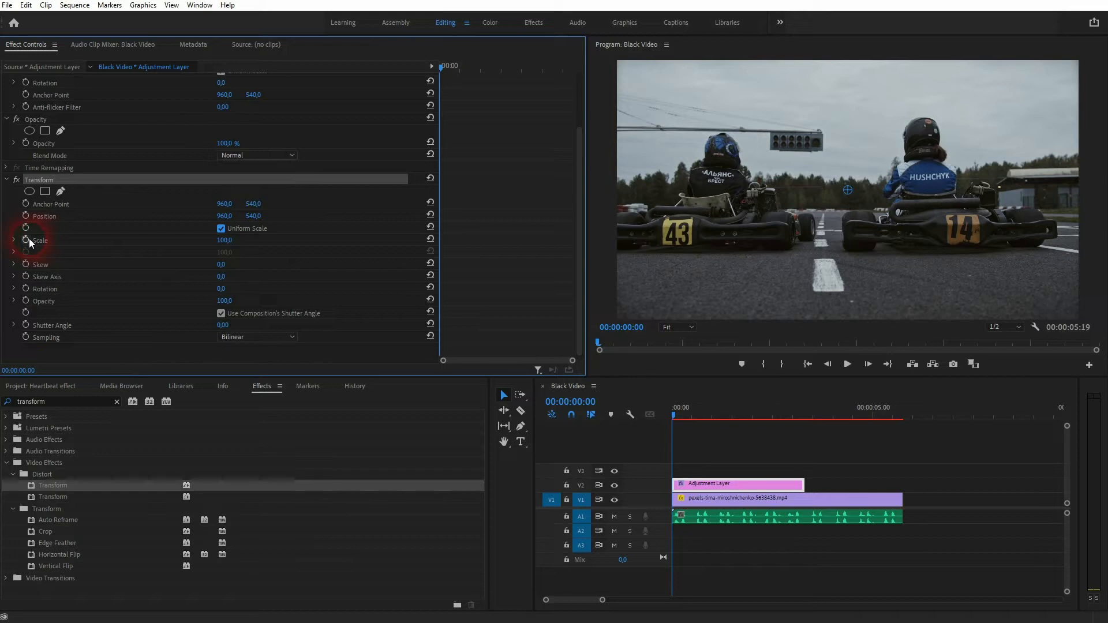
{"action": "mouse_move", "coordinate": [101, 230]}
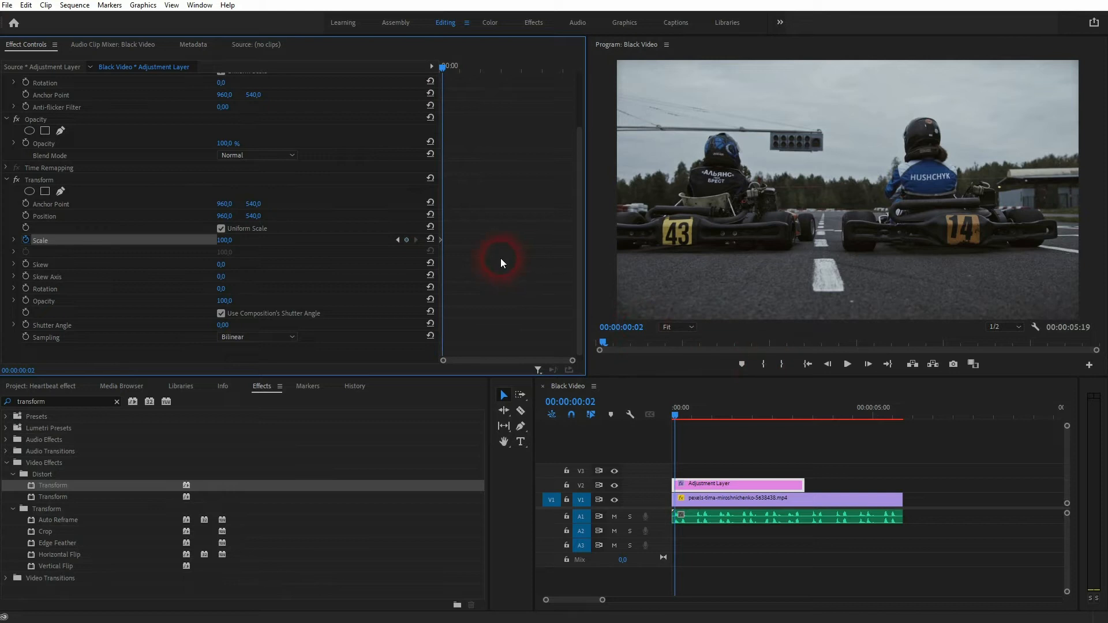
{"action": "mouse_move", "coordinate": [412, 274]}
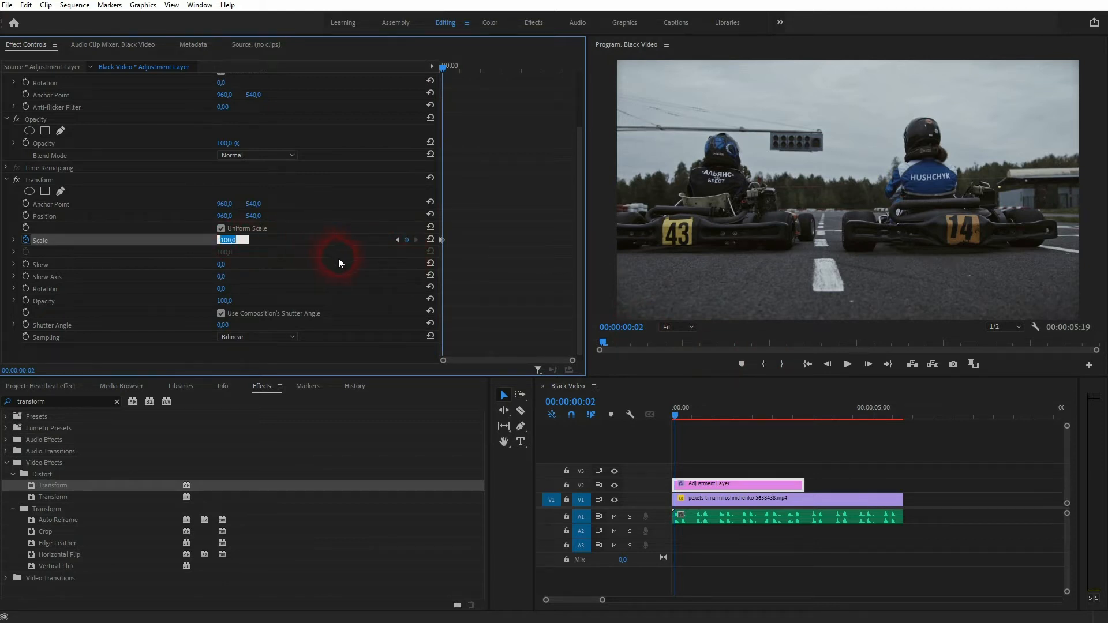
{"action": "type", "text": "105"}
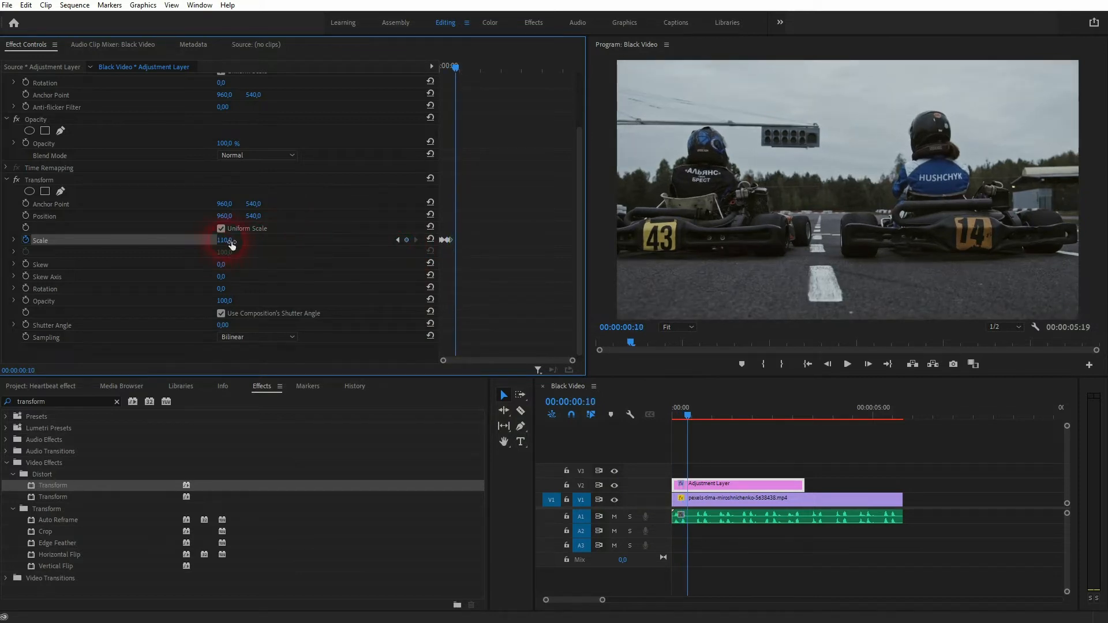
{"action": "left_click", "coordinate": [225, 240]}
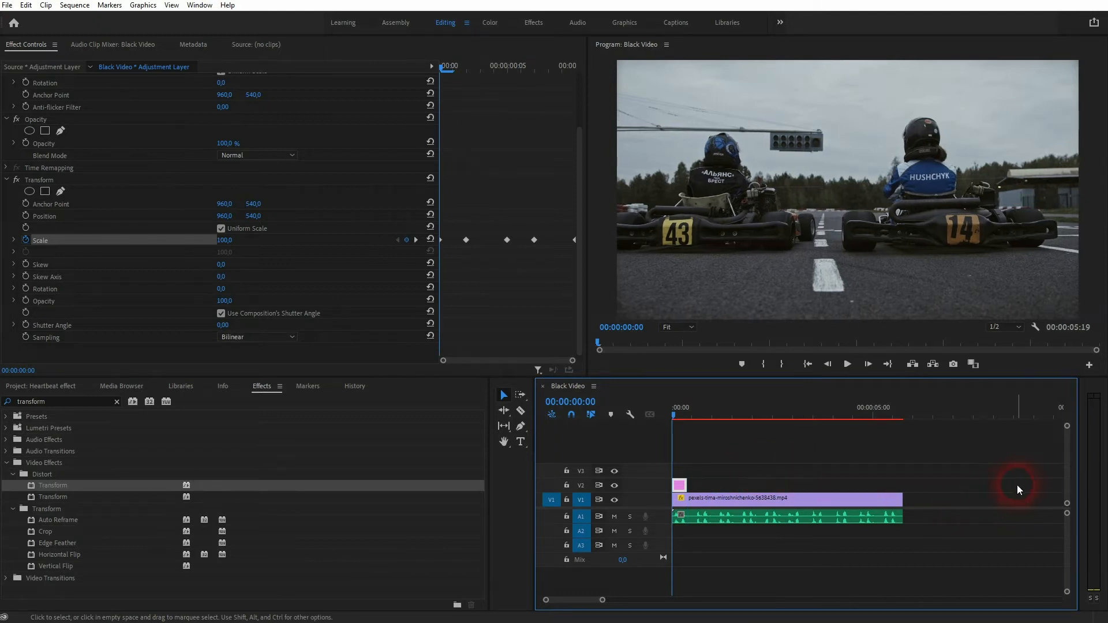
{"action": "left_click", "coordinate": [718, 407]}
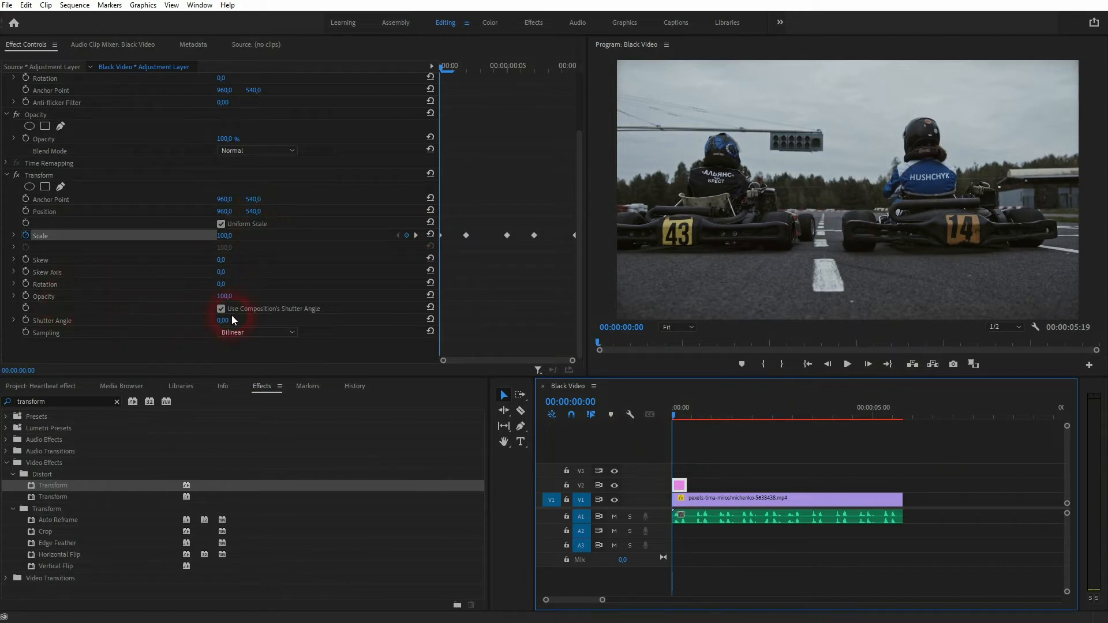
- Set a custom 360 shutter angle, preview the pulse, and make four spaced layer copies
{"action": "left_click", "coordinate": [221, 309]}
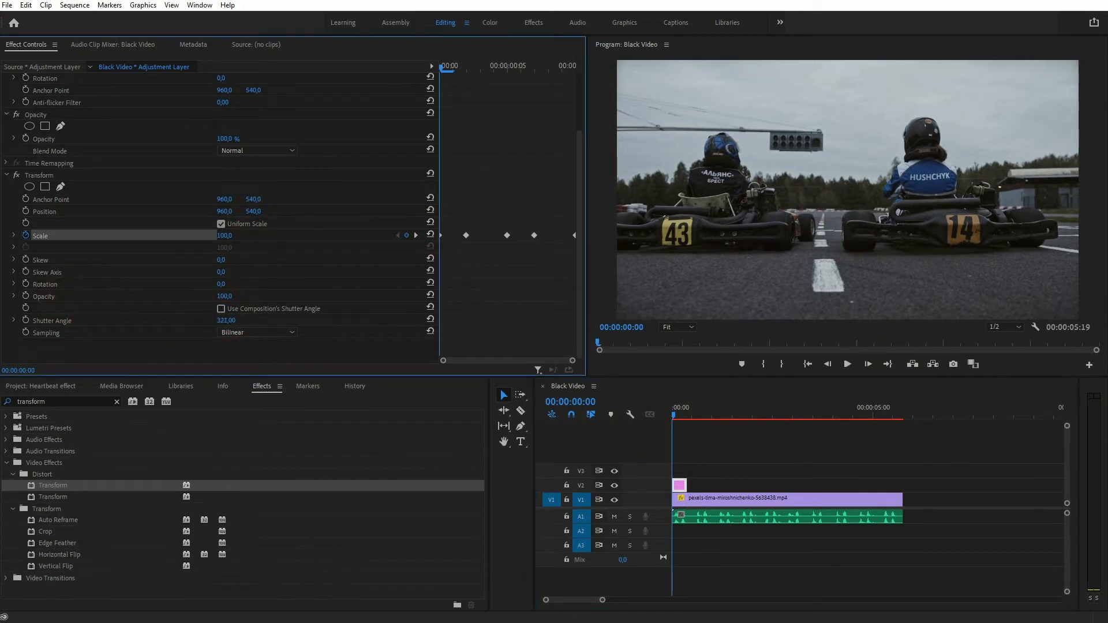
{"action": "left_click", "coordinate": [674, 417]}
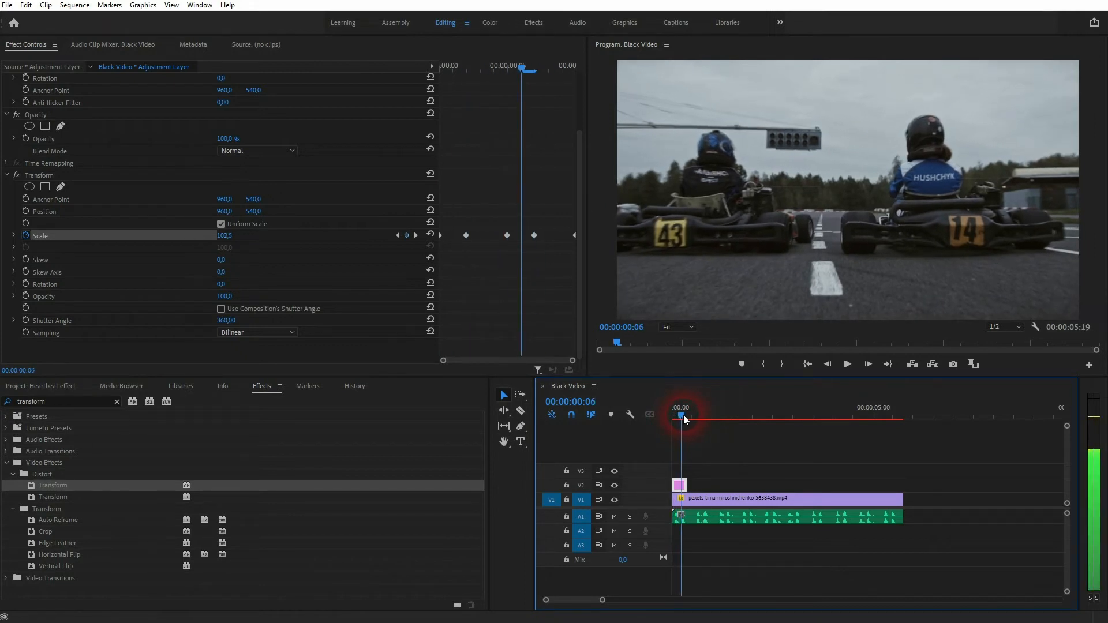
{"action": "left_click_drag", "start_coordinate": [682, 416], "coordinate": [679, 416]}
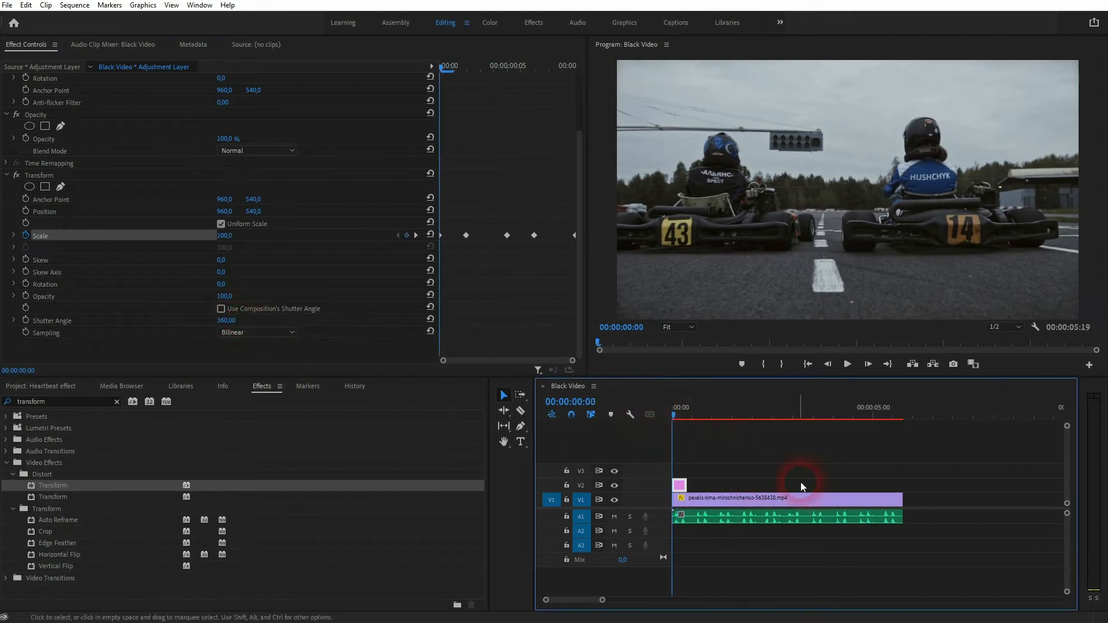
{"action": "left_click", "coordinate": [673, 416]}
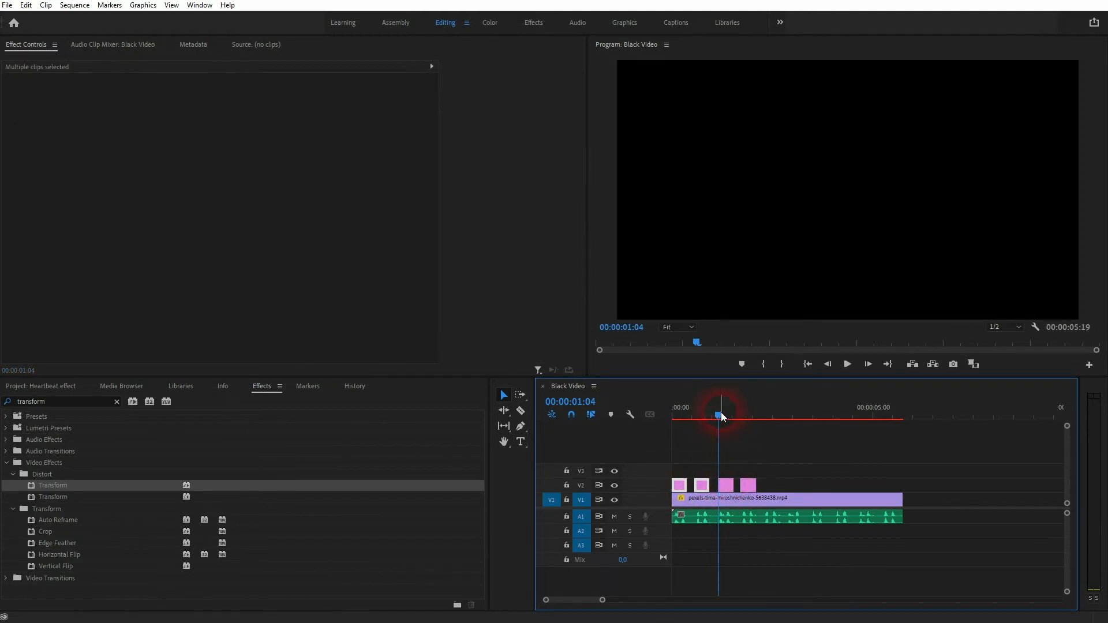
- Duplicate the four pulse layers after the first ones and preview toward the end
{"action": "left_click", "coordinate": [763, 416]}
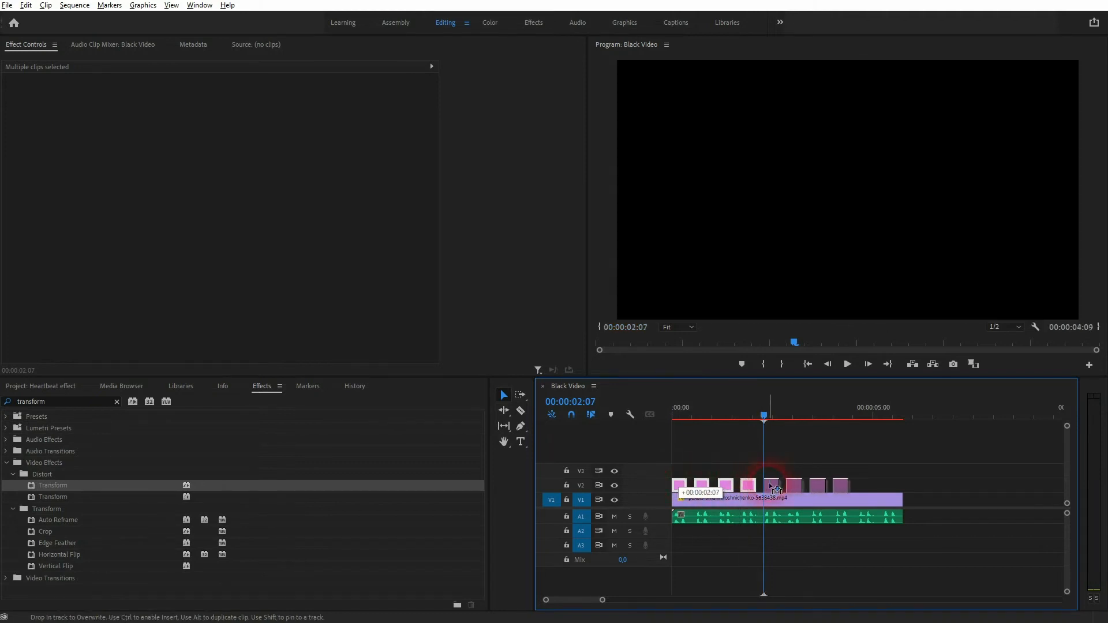
{"action": "left_click", "coordinate": [857, 419]}
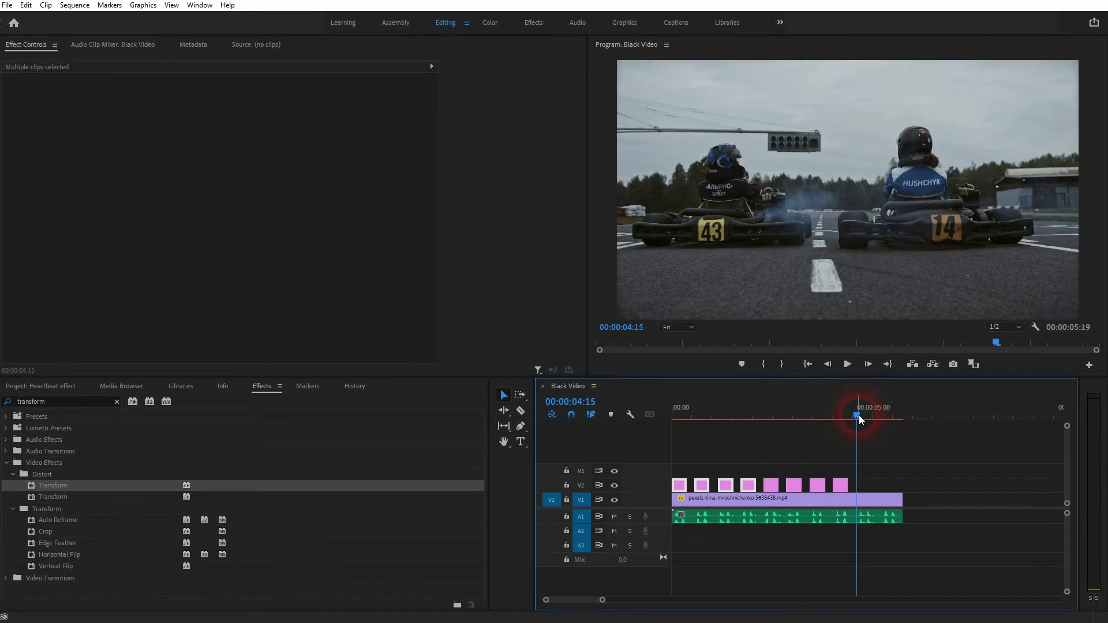
{"action": "left_click_drag", "start_coordinate": [859, 415], "coordinate": [853, 416]}
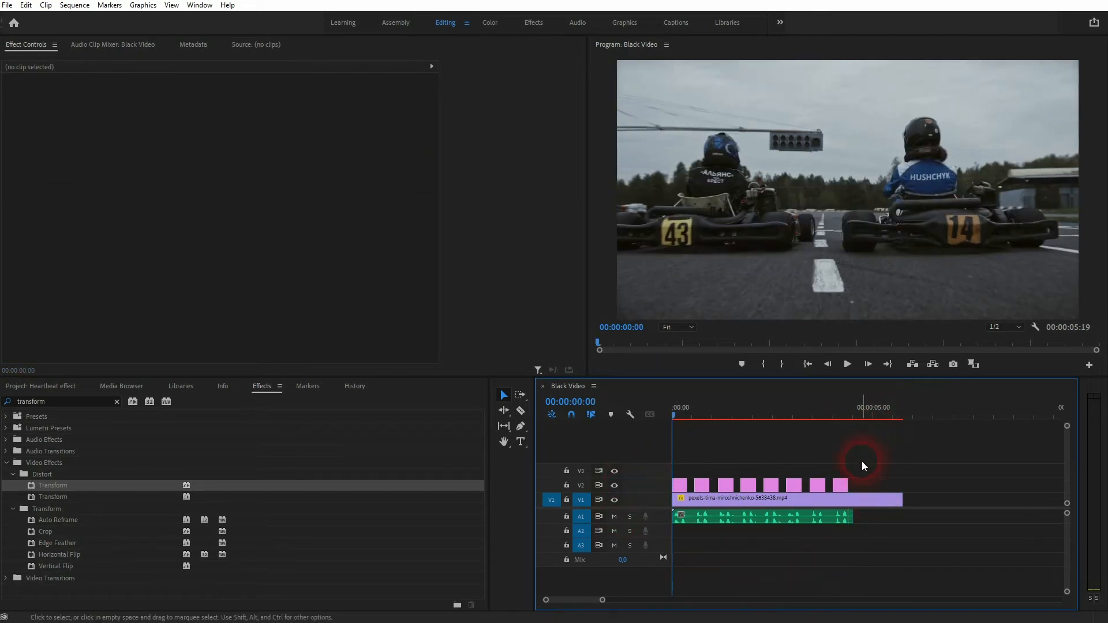
{"action": "left_click", "coordinate": [845, 364]}
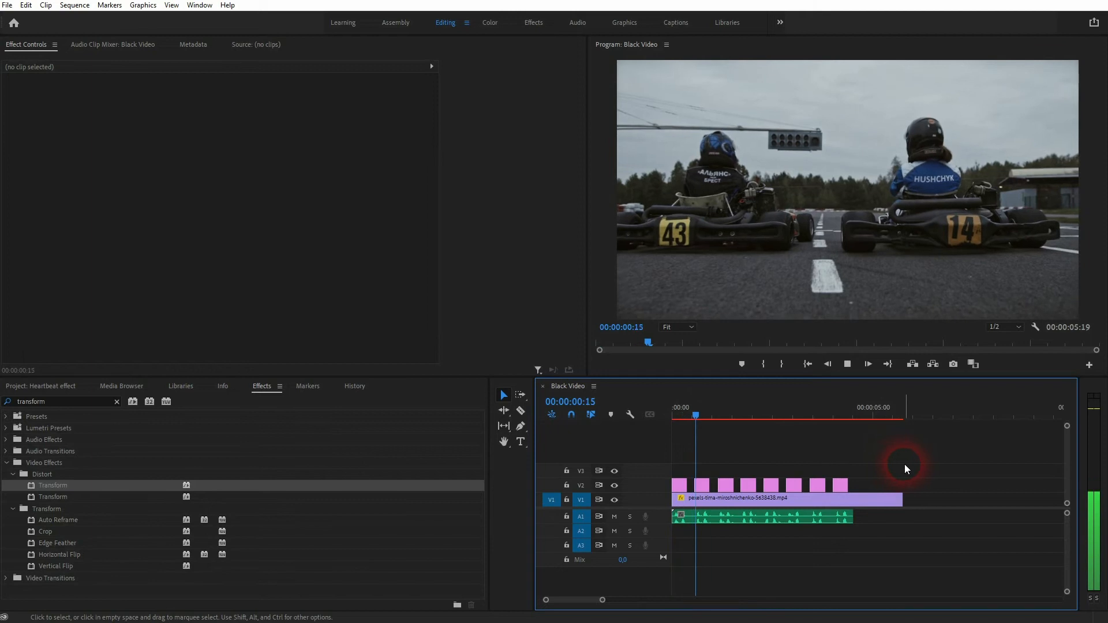
- Trim the heartbeat audio on A1 to end with the pulses and scrub to check
{"action": "left_click", "coordinate": [777, 415]}
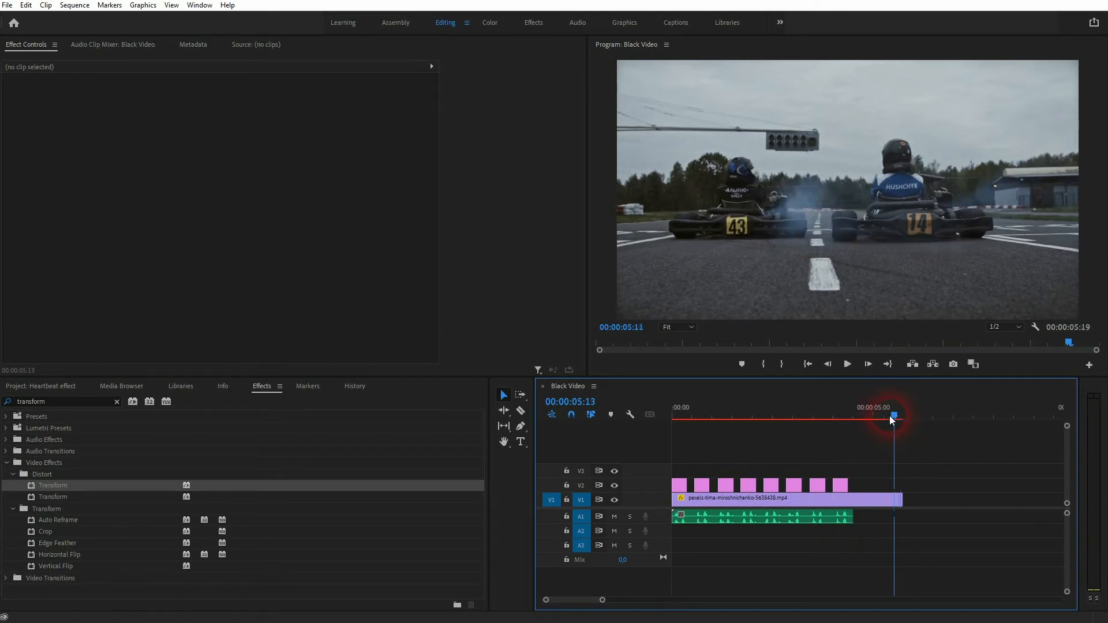
{"action": "left_click_drag", "start_coordinate": [894, 416], "coordinate": [833, 416]}
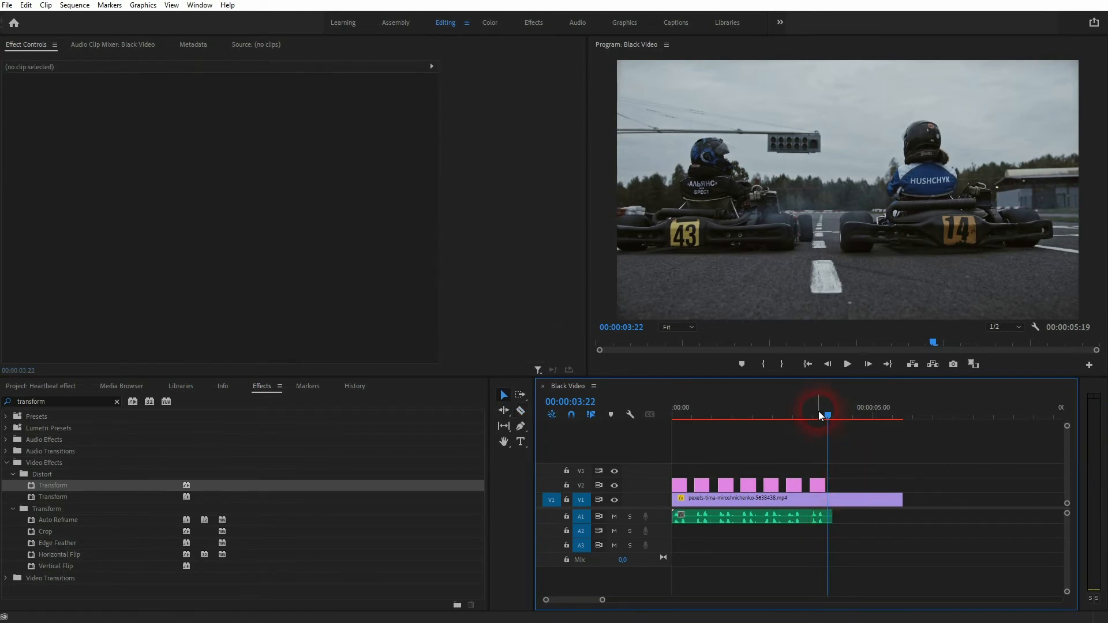
{"action": "left_click_drag", "start_coordinate": [827, 415], "coordinate": [824, 414]}
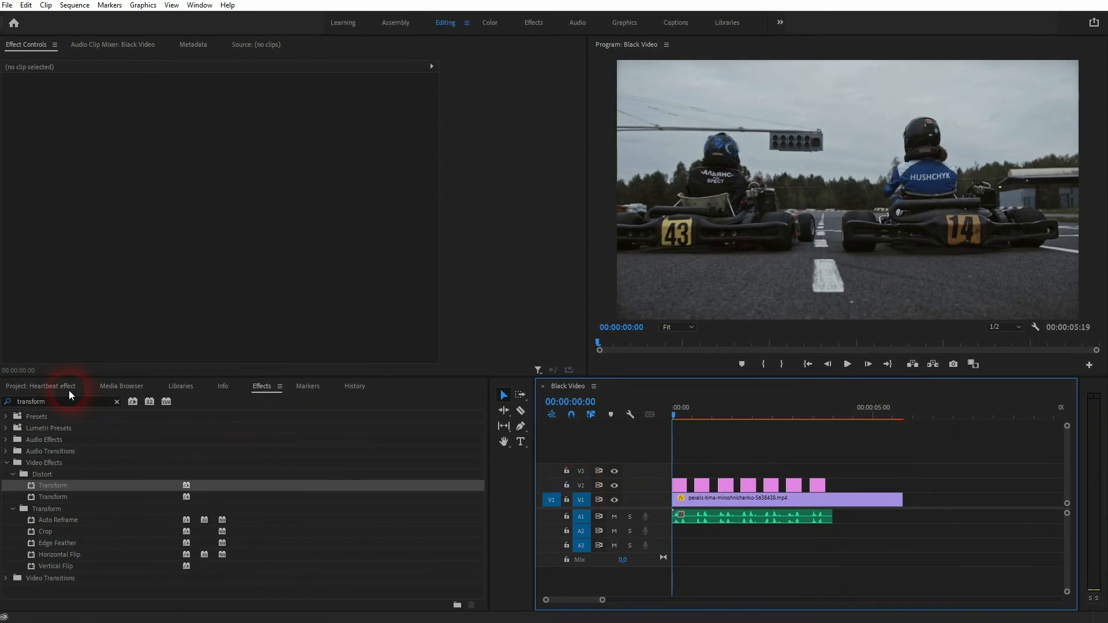
- Apply Tint to the first adjustment layer, mapping white to a saturated red
{"action": "type", "text": "t"}
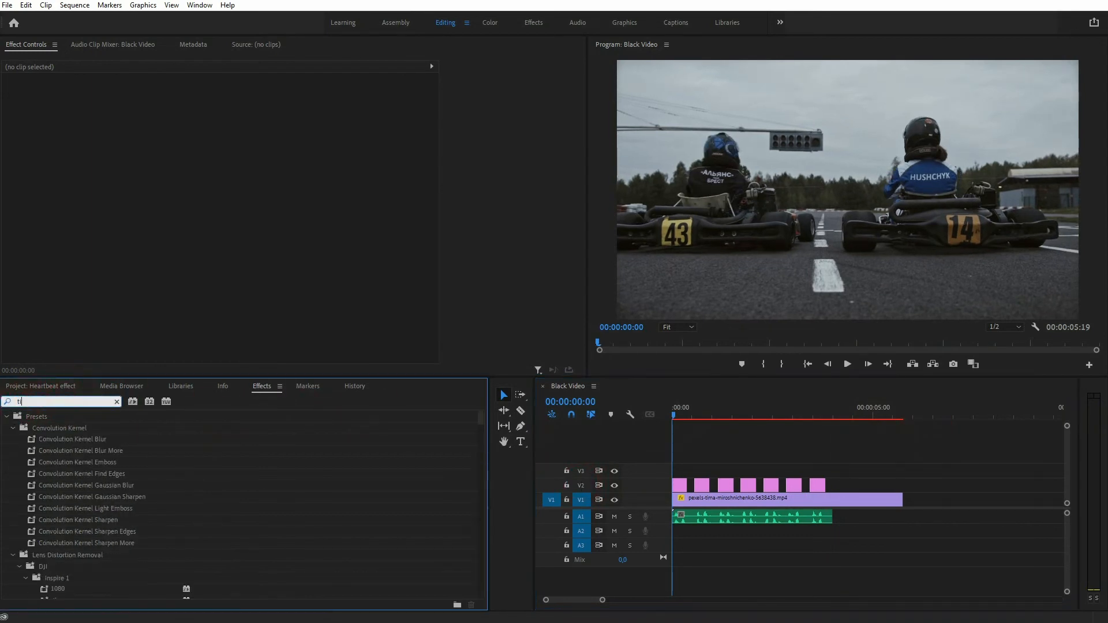
{"action": "type", "text": "int"}
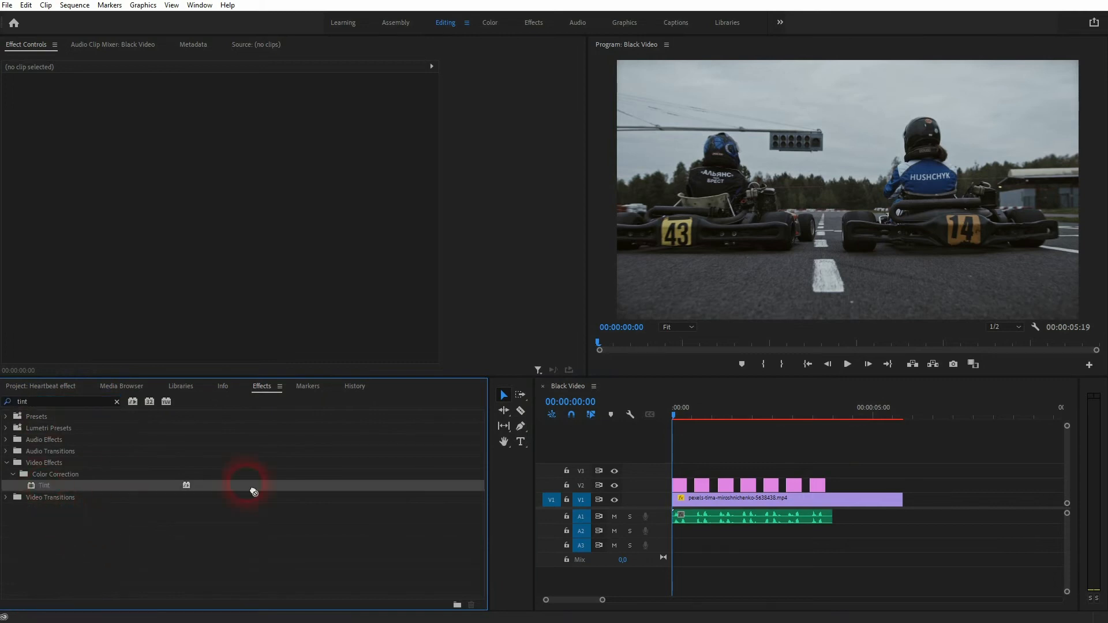
{"action": "left_click", "coordinate": [682, 484]}
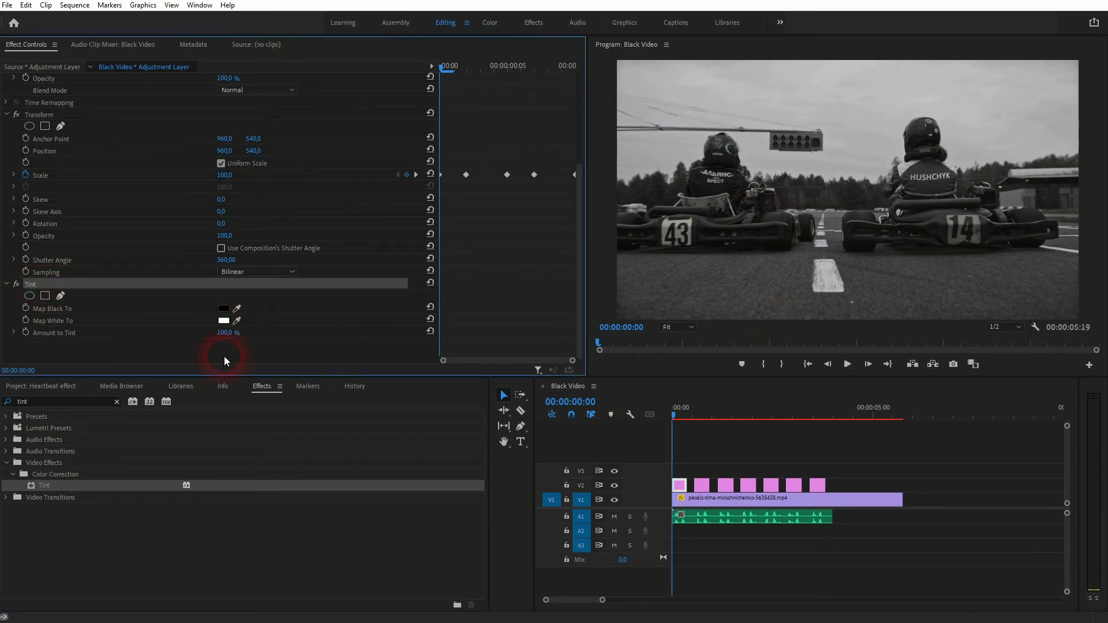
{"action": "left_click", "coordinate": [223, 320]}
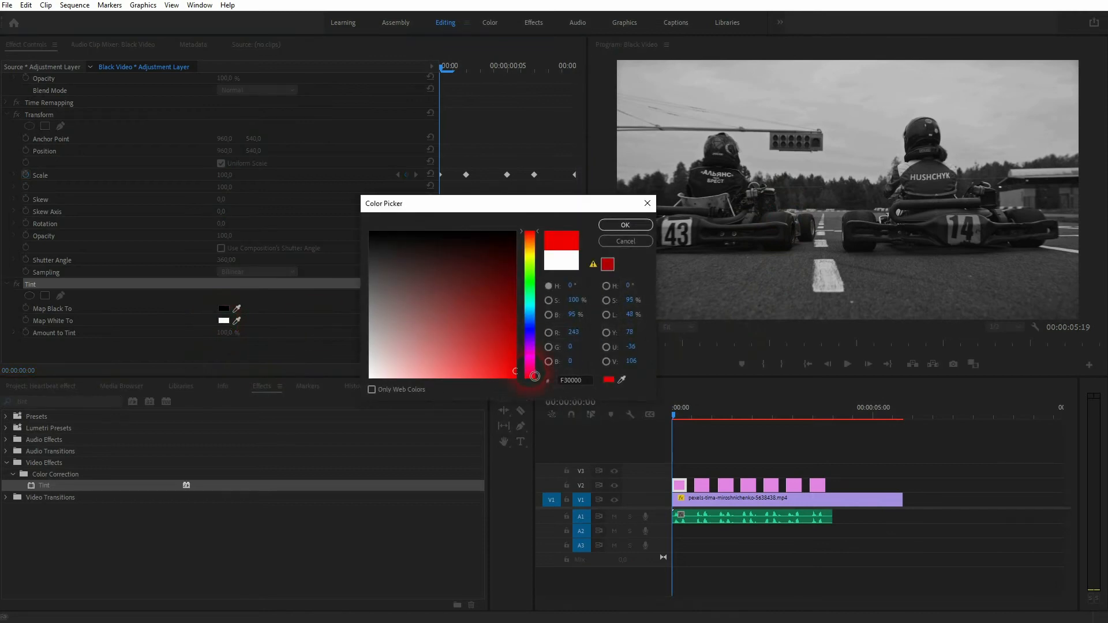
{"action": "left_click", "coordinate": [623, 225]}
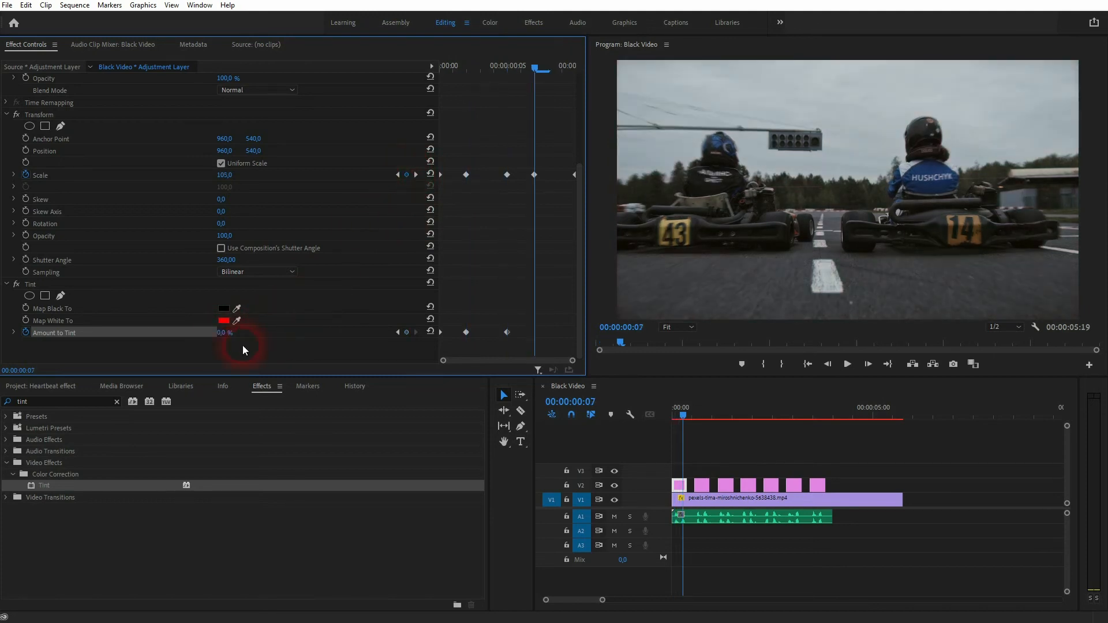
- Delete the untinted copies and repeat the tinted pulse into four clips along V2
{"action": "left_click_drag", "start_coordinate": [227, 332], "coordinate": [255, 332]}
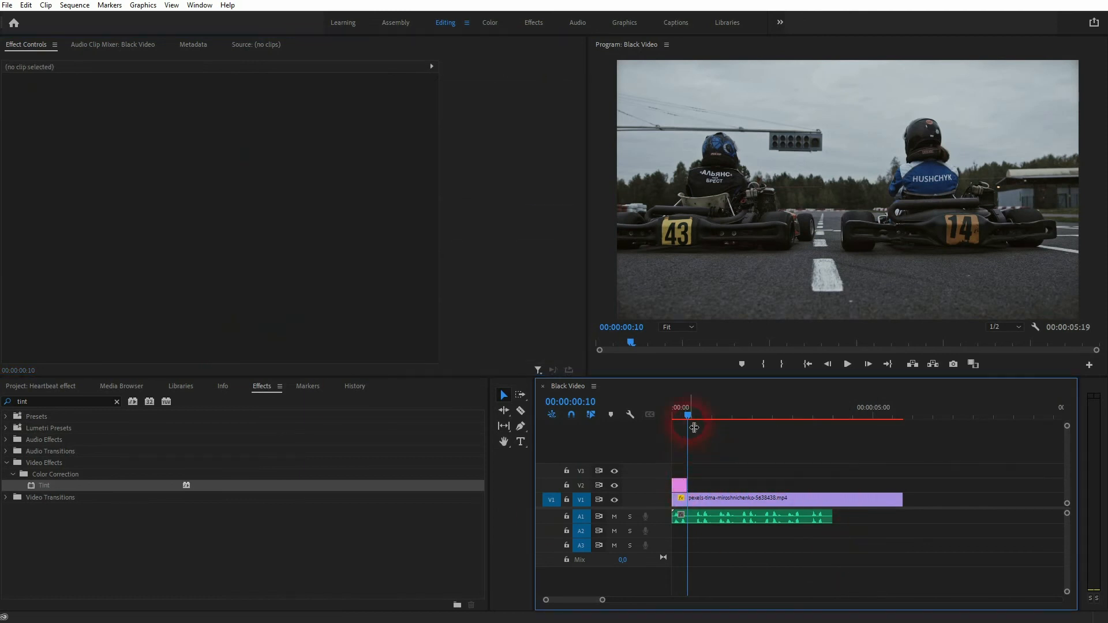
{"action": "left_click_drag", "start_coordinate": [684, 415], "coordinate": [695, 416]}
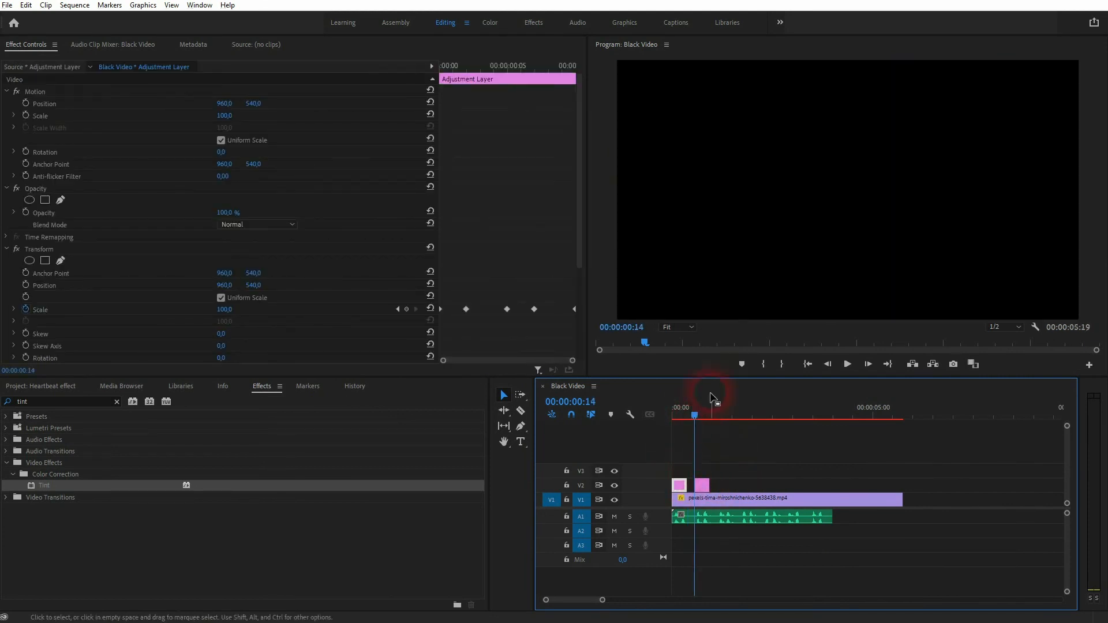
{"action": "left_click", "coordinate": [715, 415]}
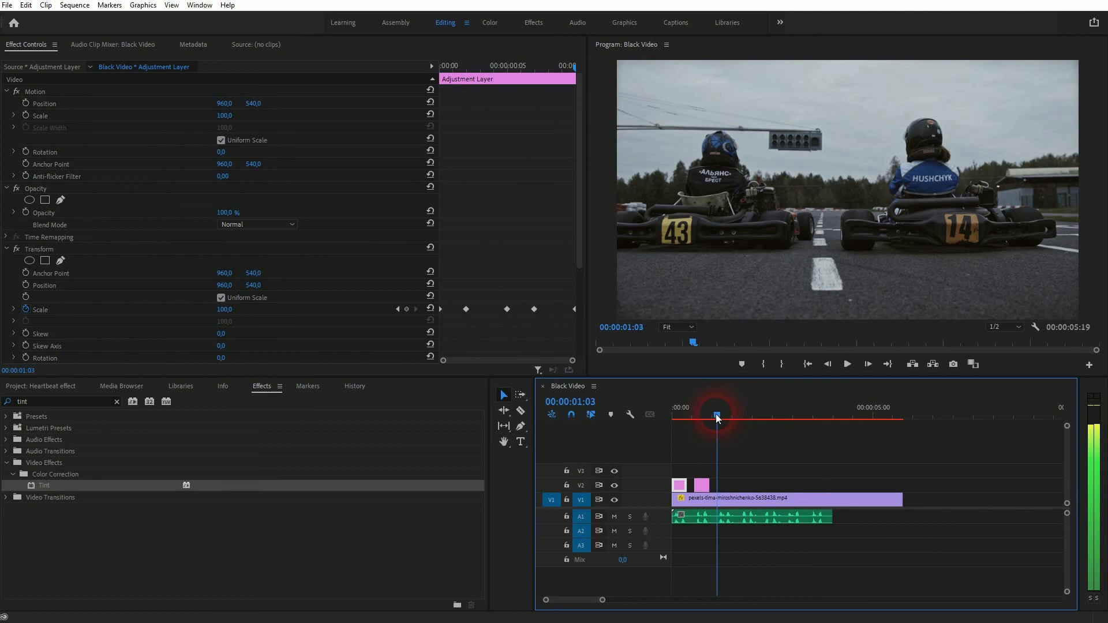
{"action": "left_click", "coordinate": [678, 485]}
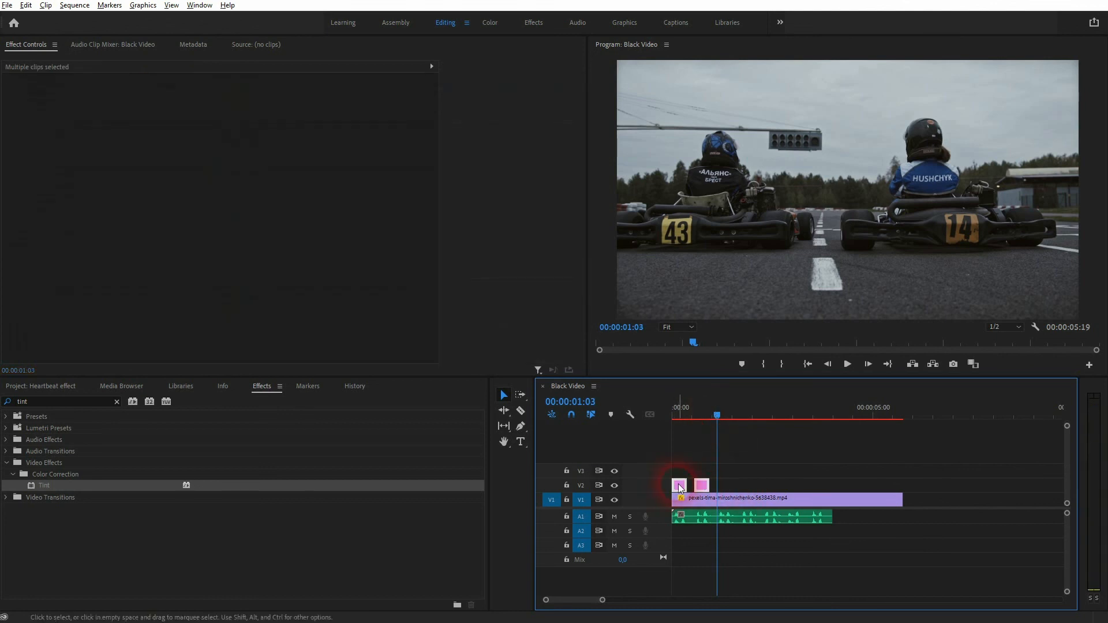
{"action": "left_click", "coordinate": [764, 416]}
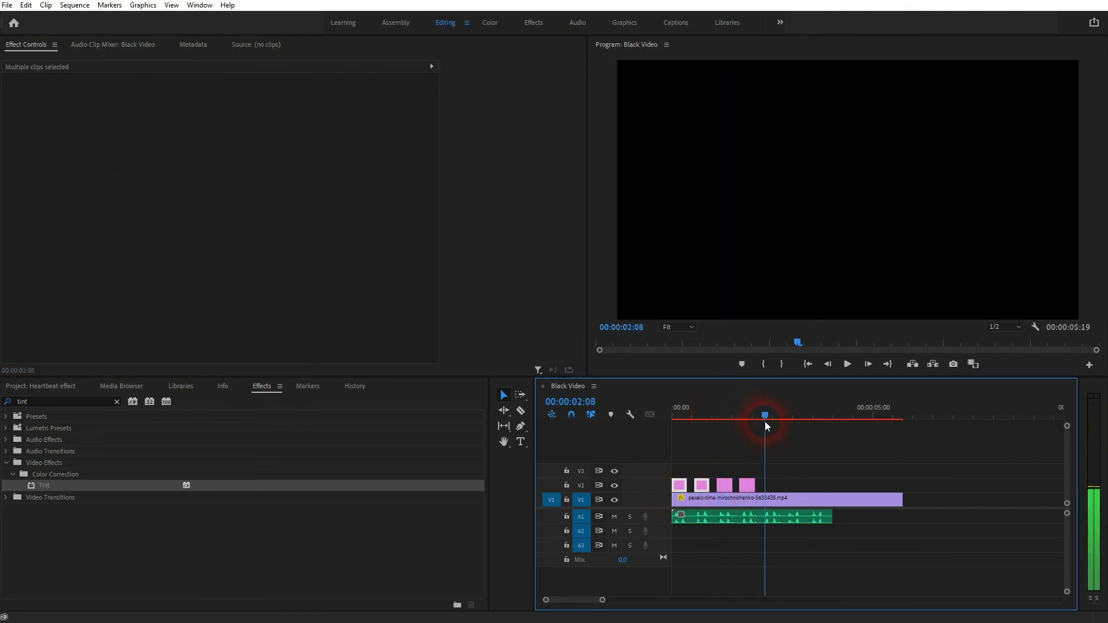